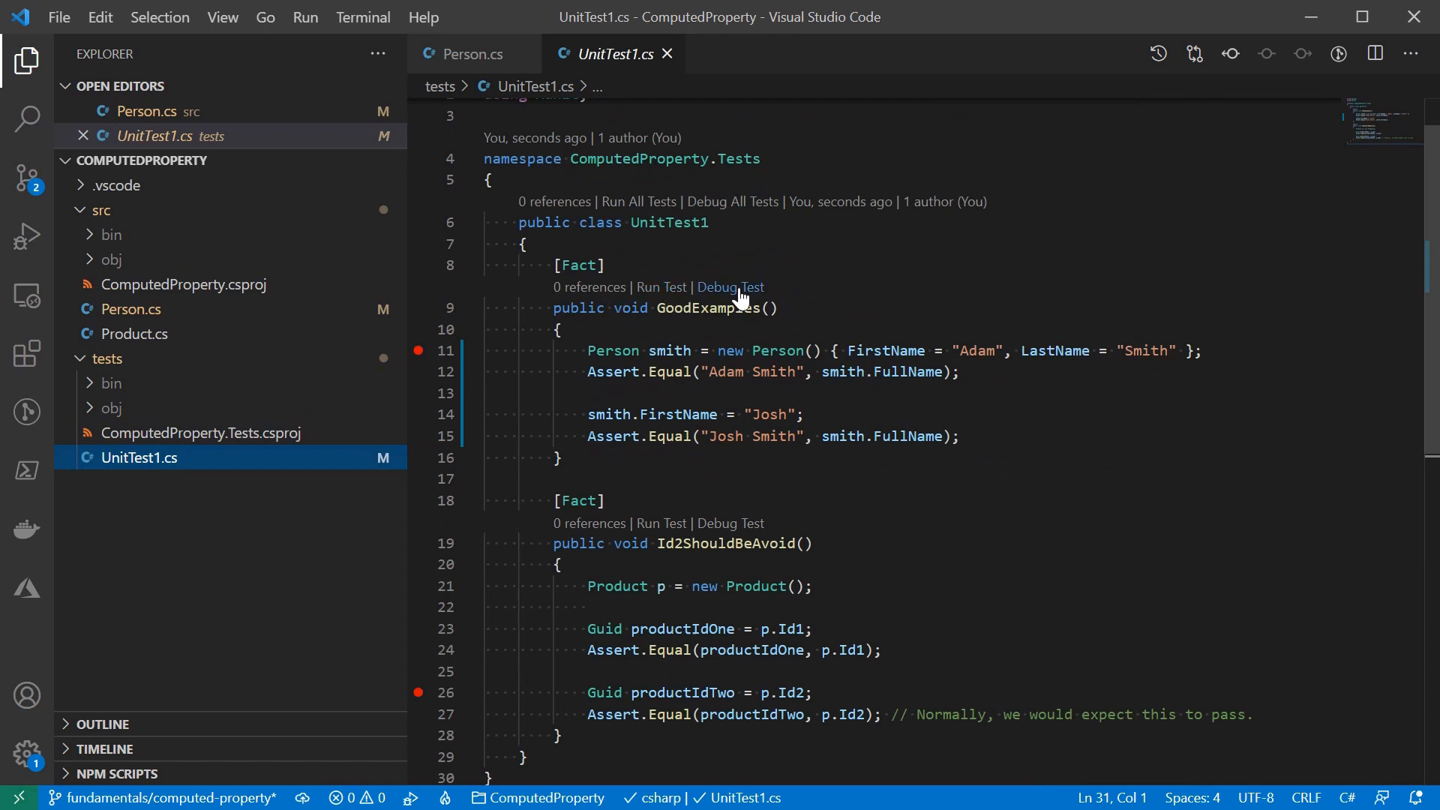
- Debug the GoodExamples test and continue past the first name-change breakpoint
{"action": "left_click", "coordinate": [731, 287]}
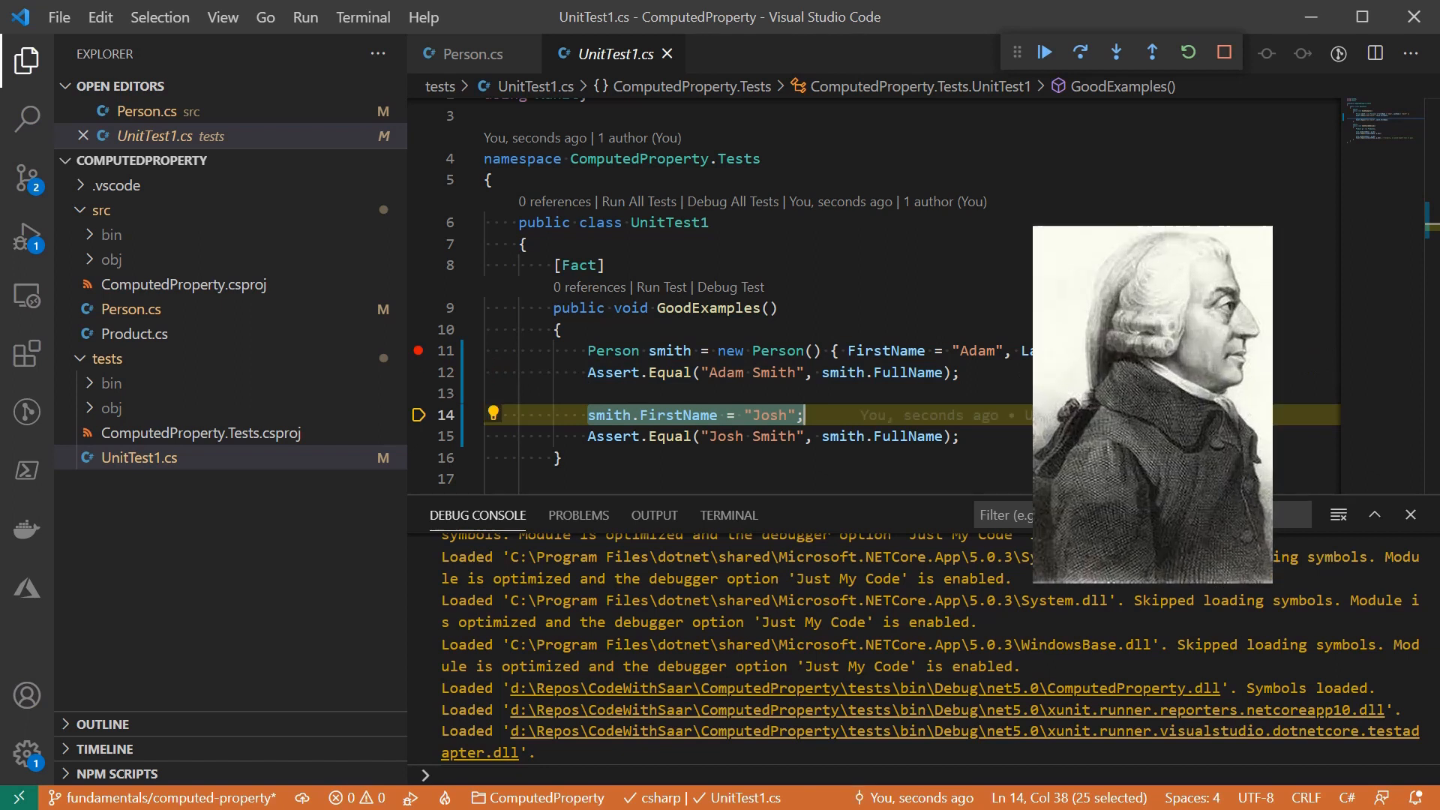
{"action": "left_click", "coordinate": [1044, 51]}
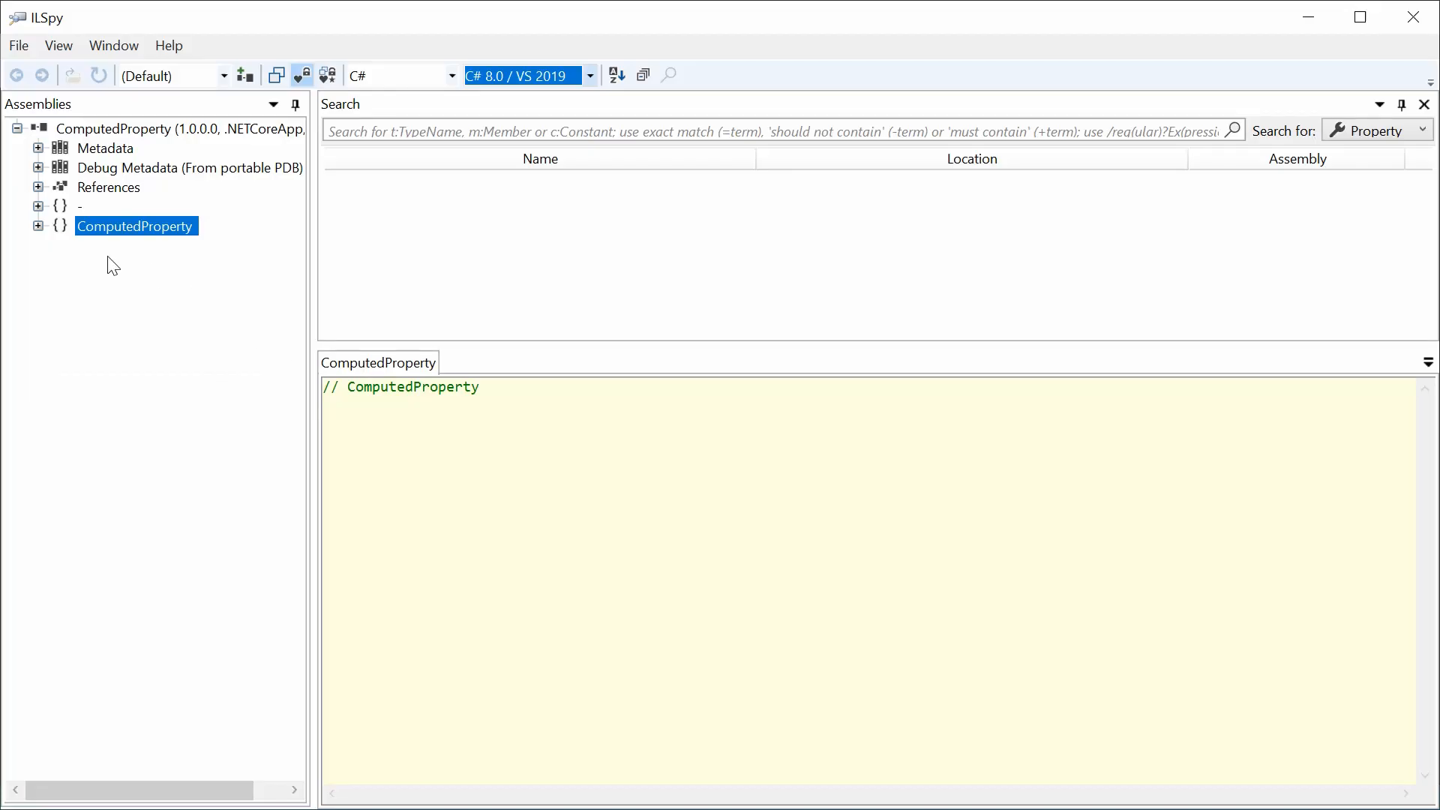
- Expand the ComputedProperty namespace and decompile the Person class showing the FullName expression
{"action": "left_click", "coordinate": [39, 226]}
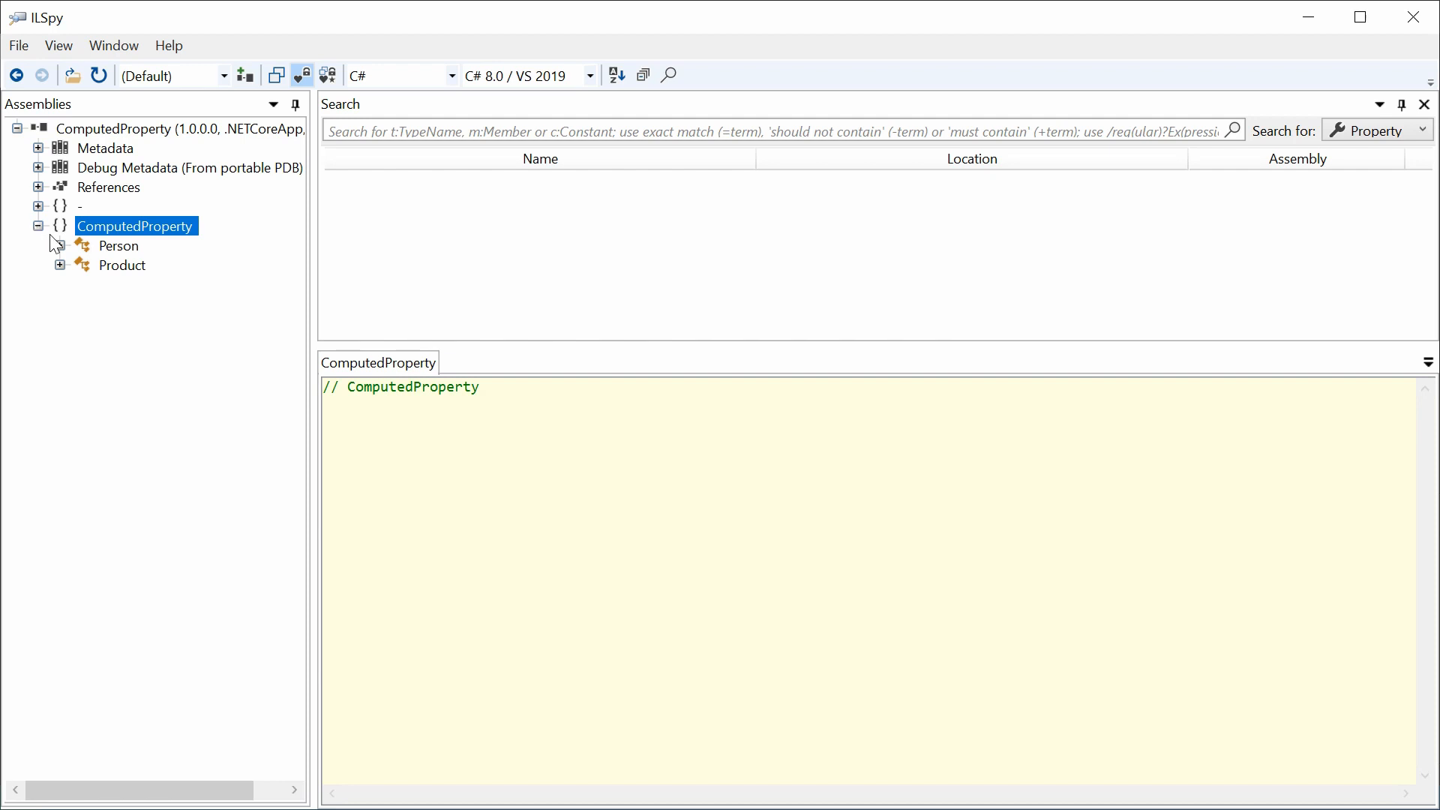
{"action": "left_click", "coordinate": [58, 245]}
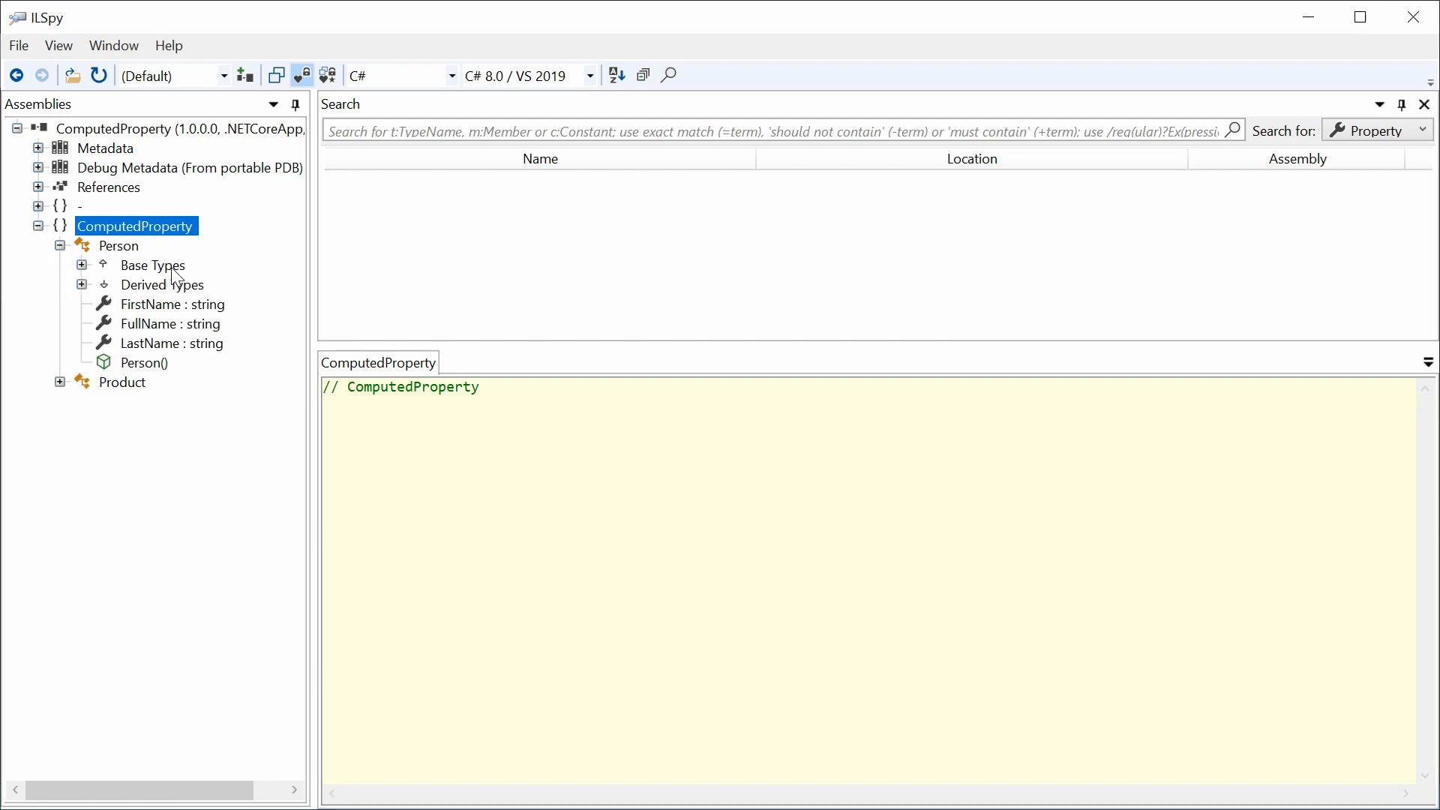
{"action": "left_click", "coordinate": [117, 244]}
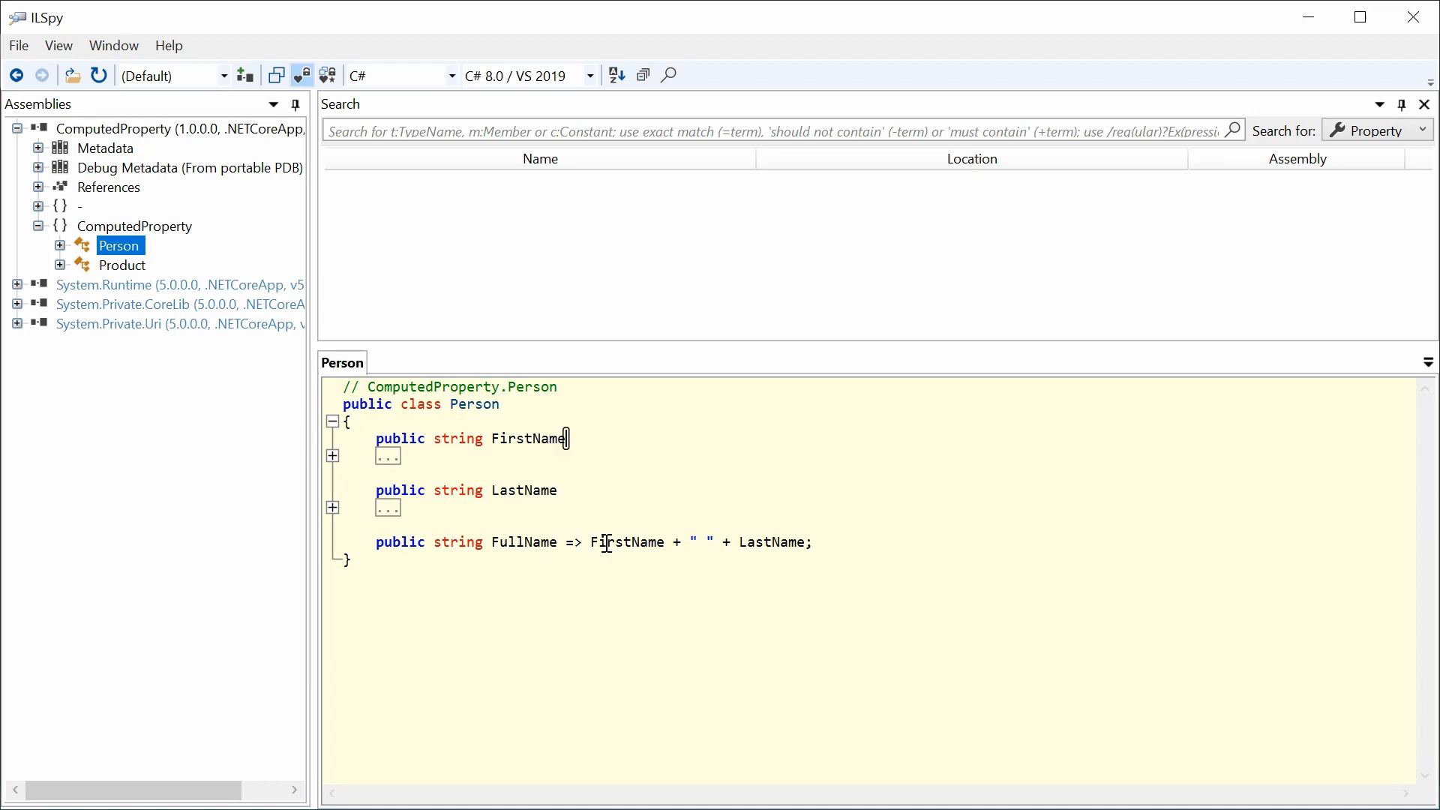
{"action": "mouse_move", "coordinate": [549, 81]}
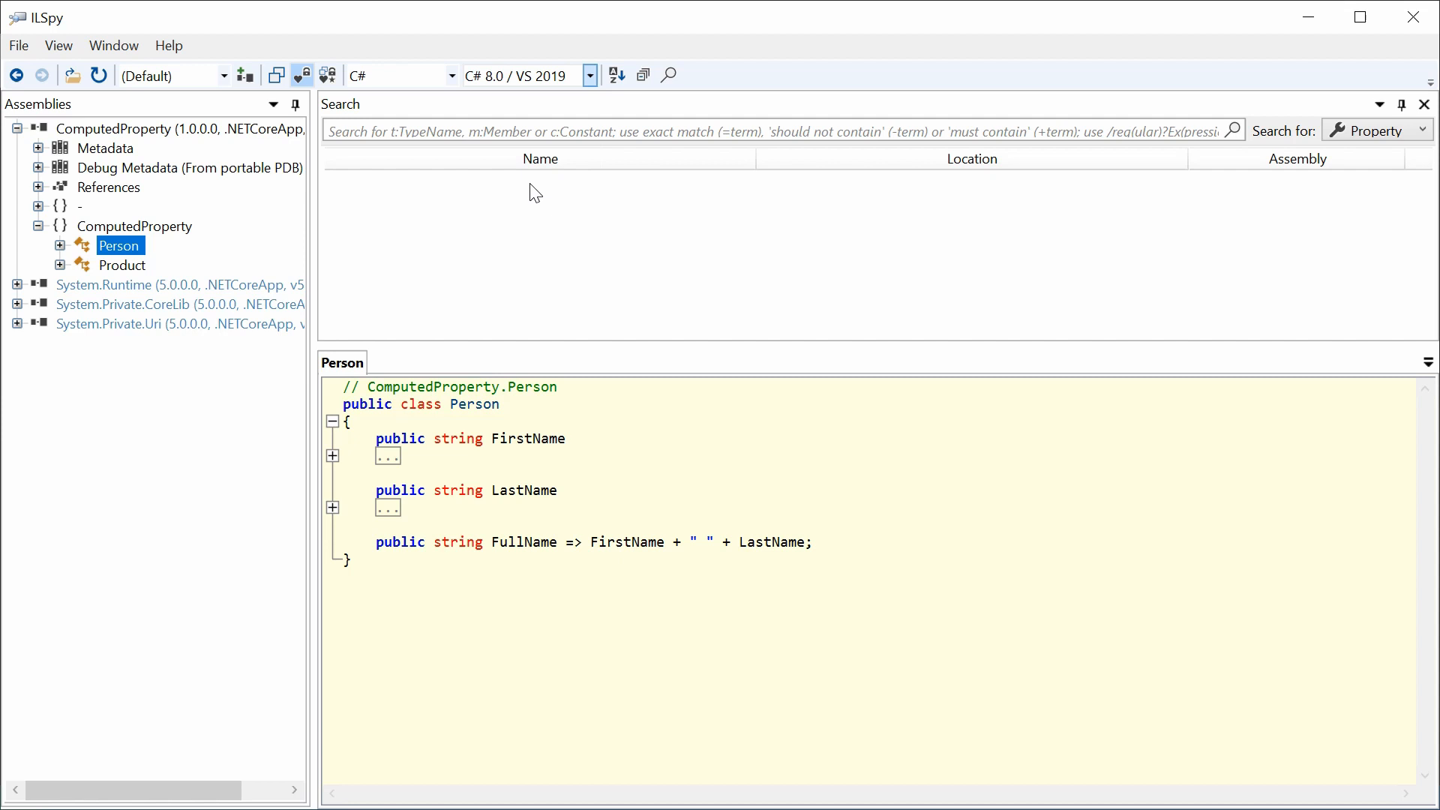
- Switch the decompiler language version from C# 8.0 to C# 5.0 so FullName renders as a getter
{"action": "left_click", "coordinate": [588, 75]}
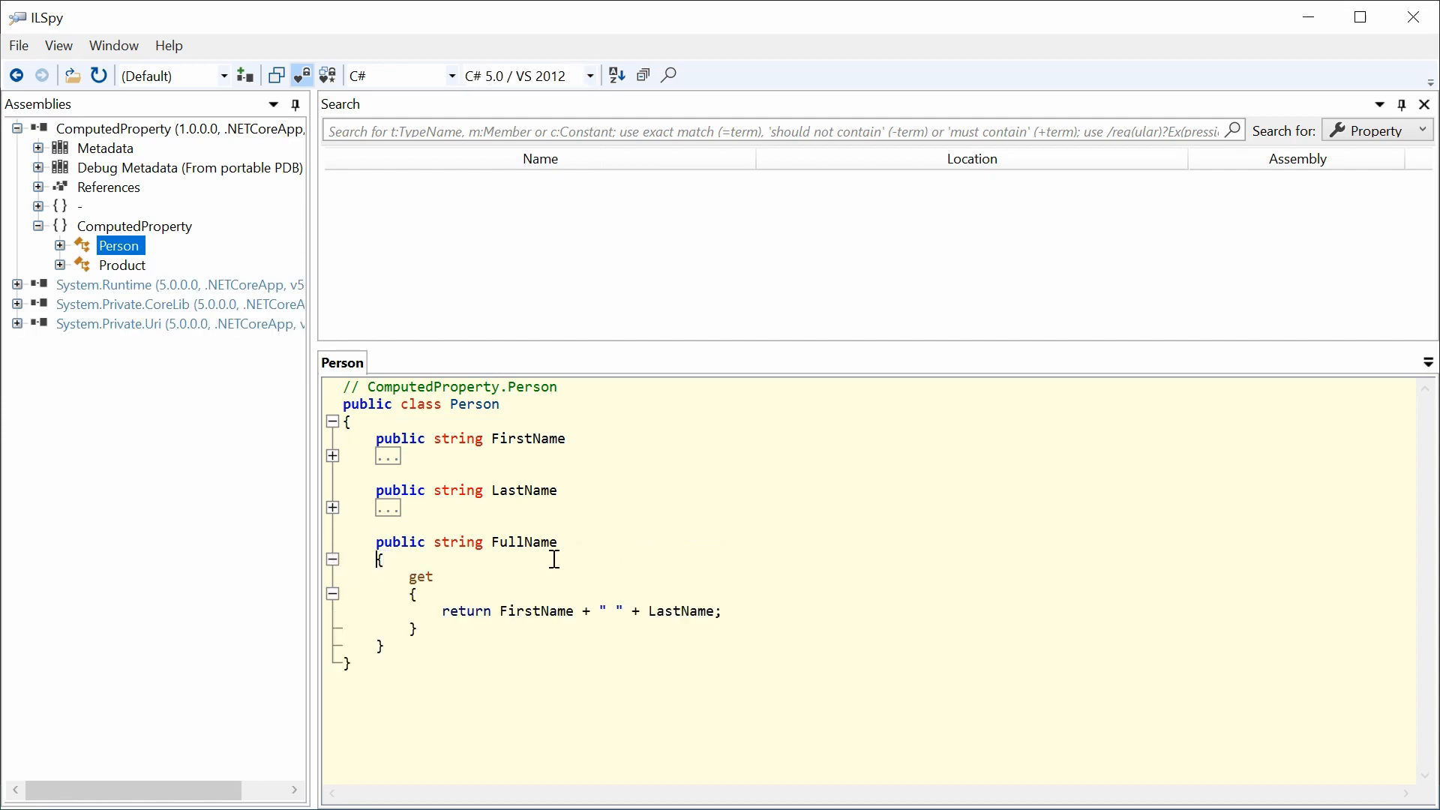
{"action": "mouse_move", "coordinate": [567, 558]}
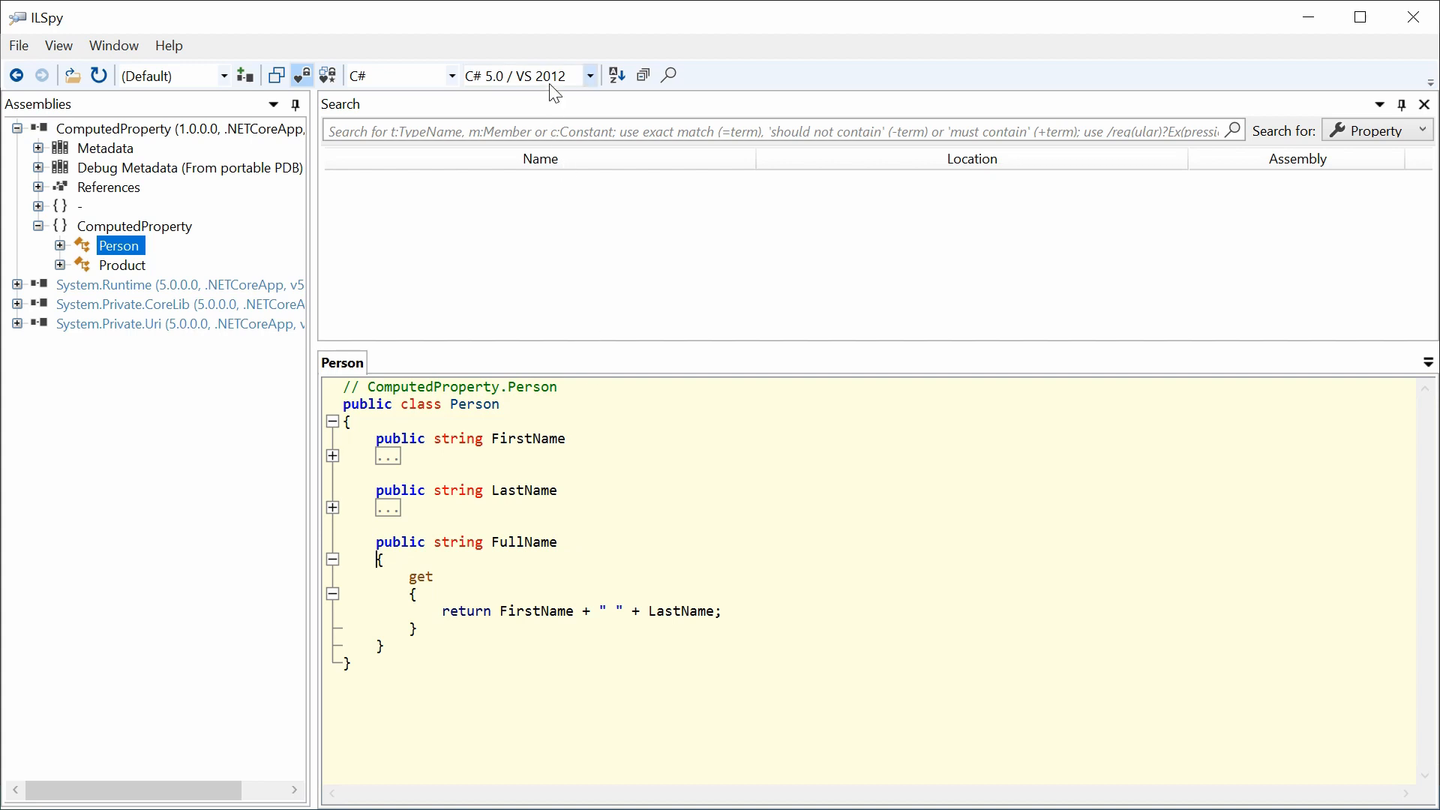
{"action": "mouse_move", "coordinate": [588, 78]}
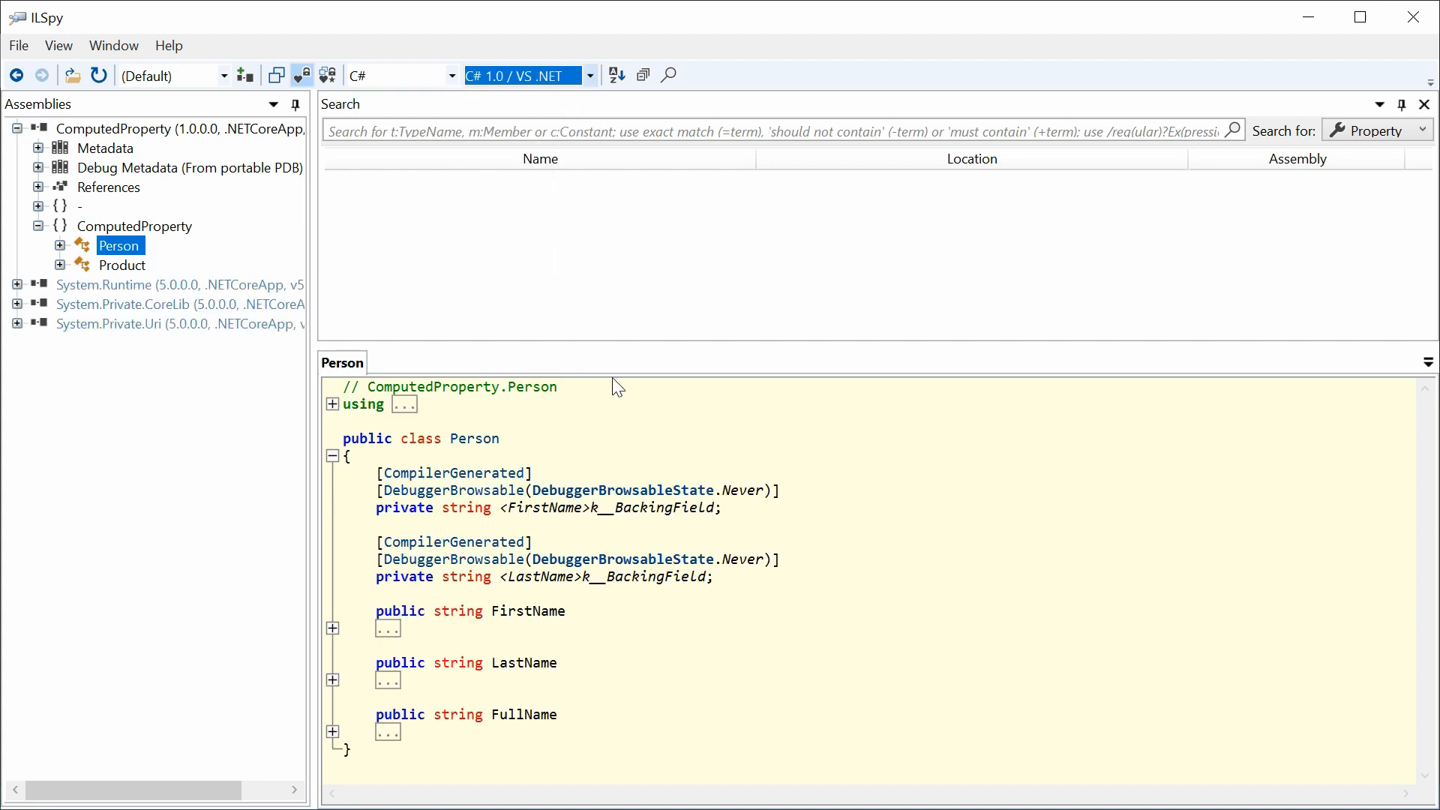
{"action": "mouse_move", "coordinate": [559, 584]}
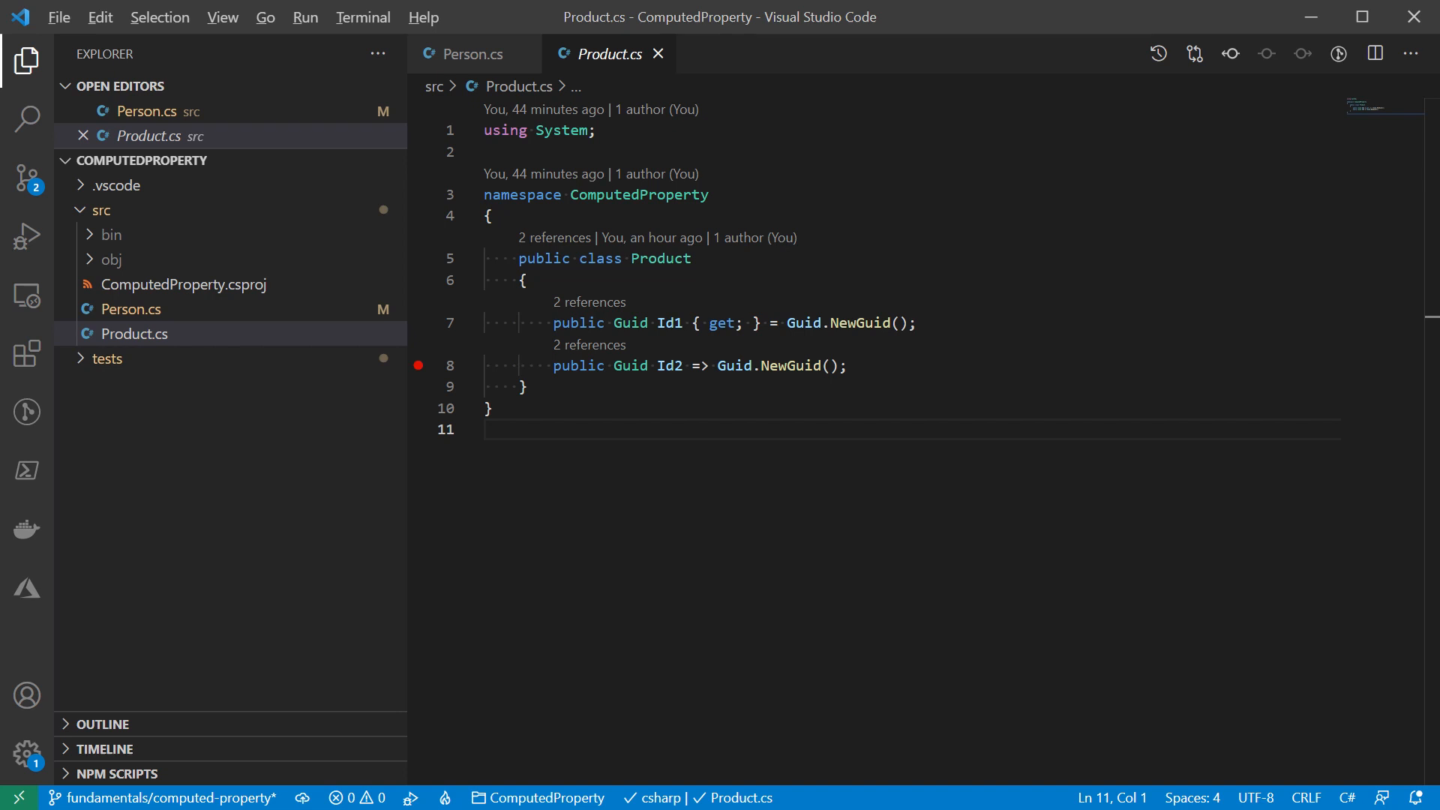
- Show UnitTest1.cs at the Id2ShouldBeAvoid test comparing repeated Id reads
{"action": "left_click", "coordinate": [108, 359]}
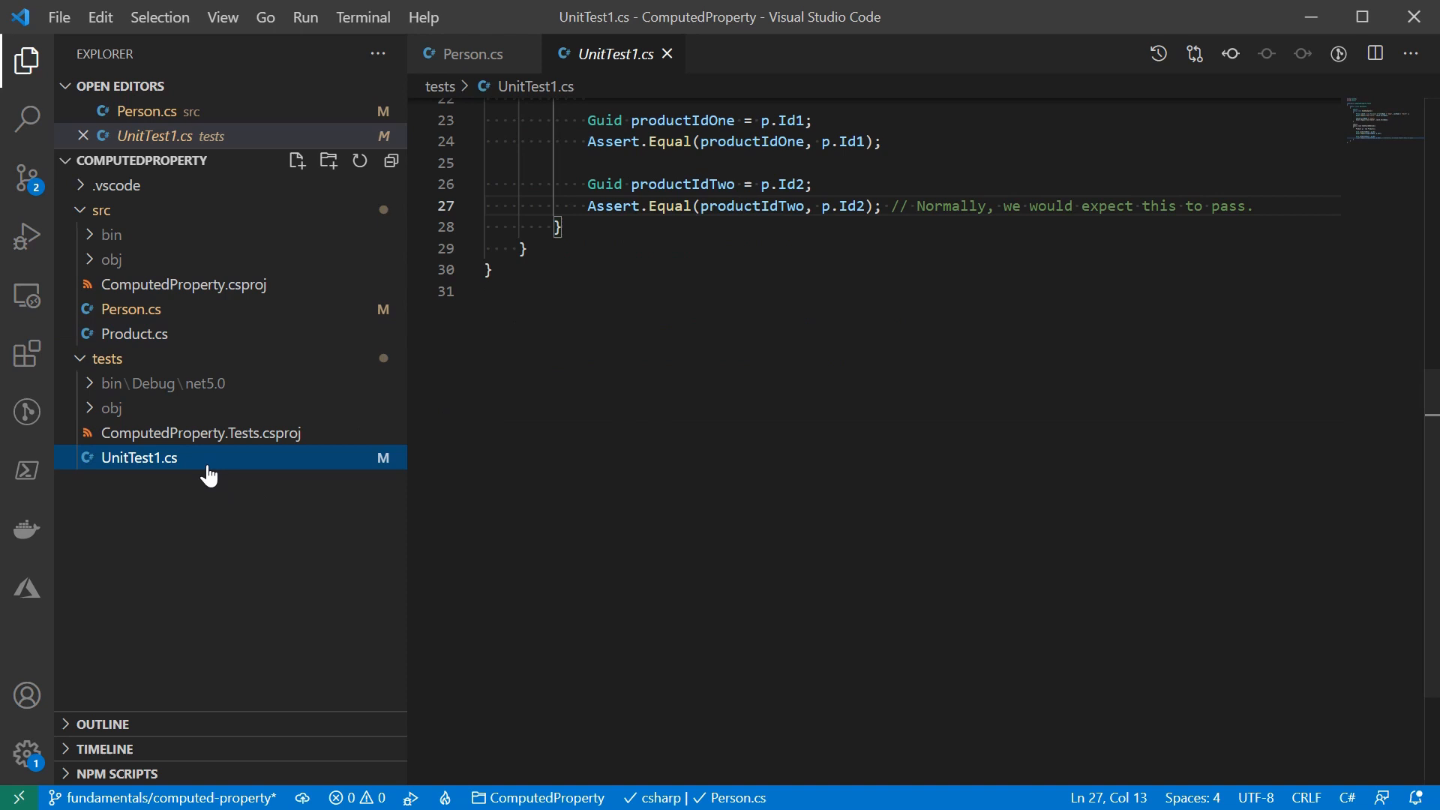
{"action": "scroll", "scroll_direction": "up", "scroll_amount": 3}
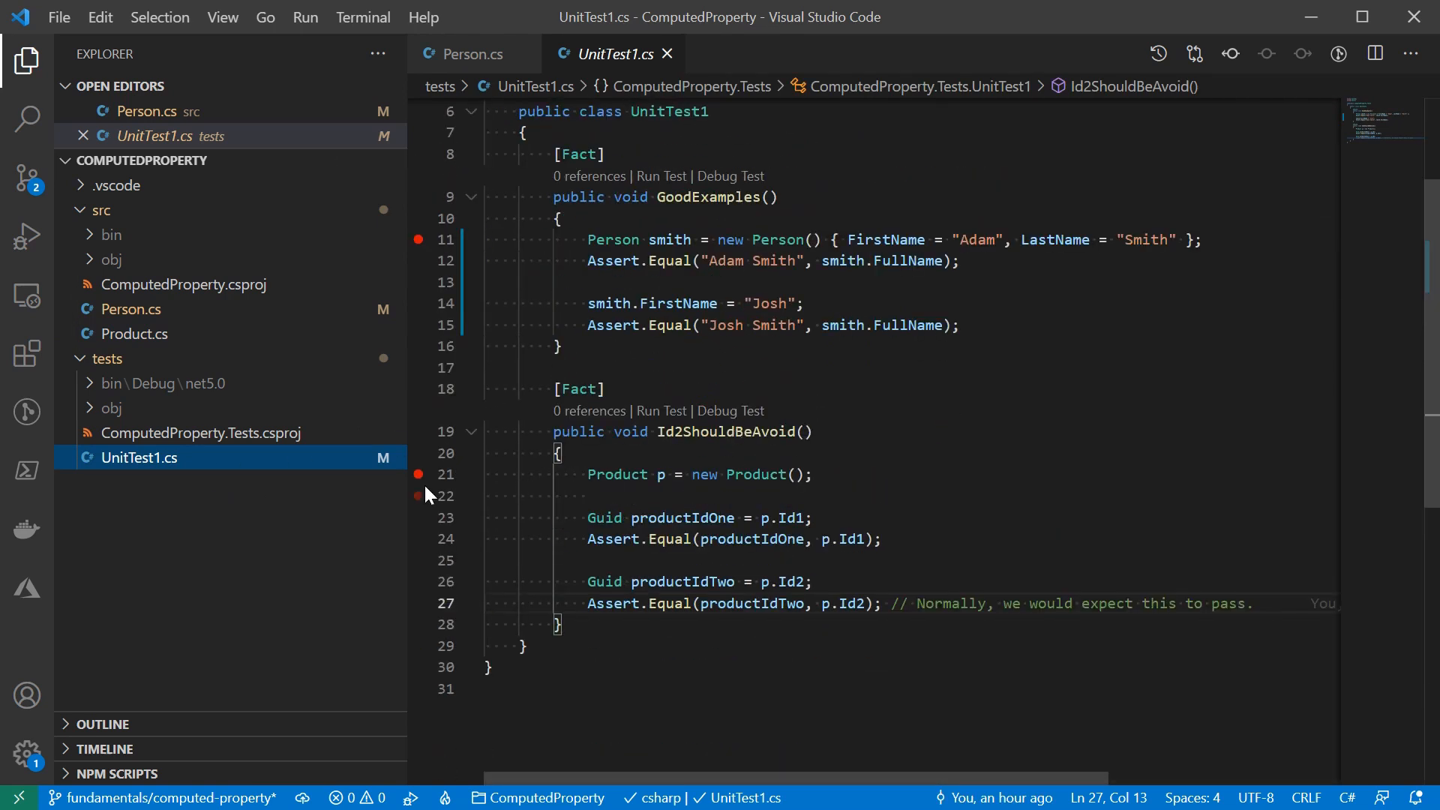
- Debug Id2ShouldBeAvoid and continue until the Id2 Assert.Equal fails with an EqualException
{"action": "left_click", "coordinate": [730, 411]}
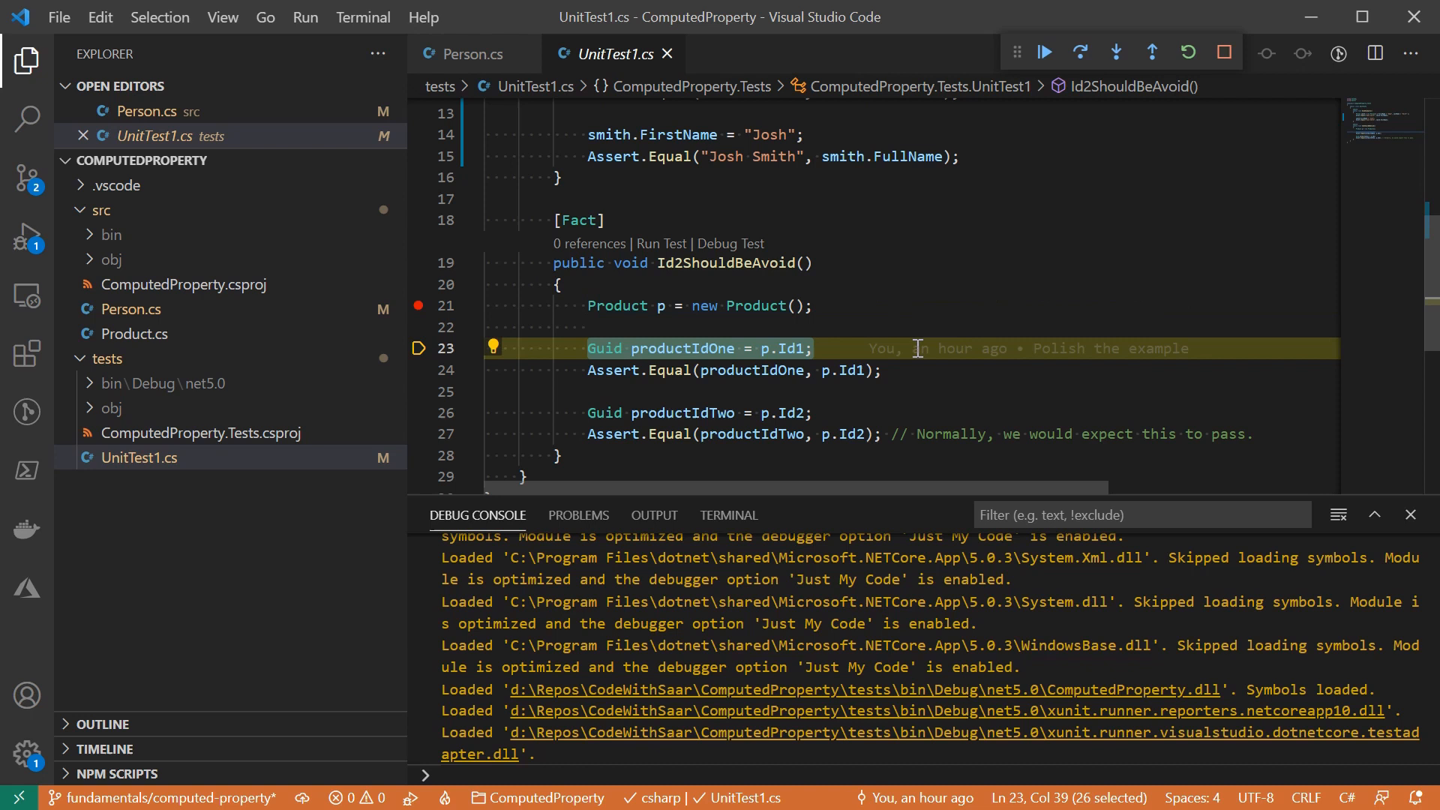
{"action": "left_click", "coordinate": [880, 369]}
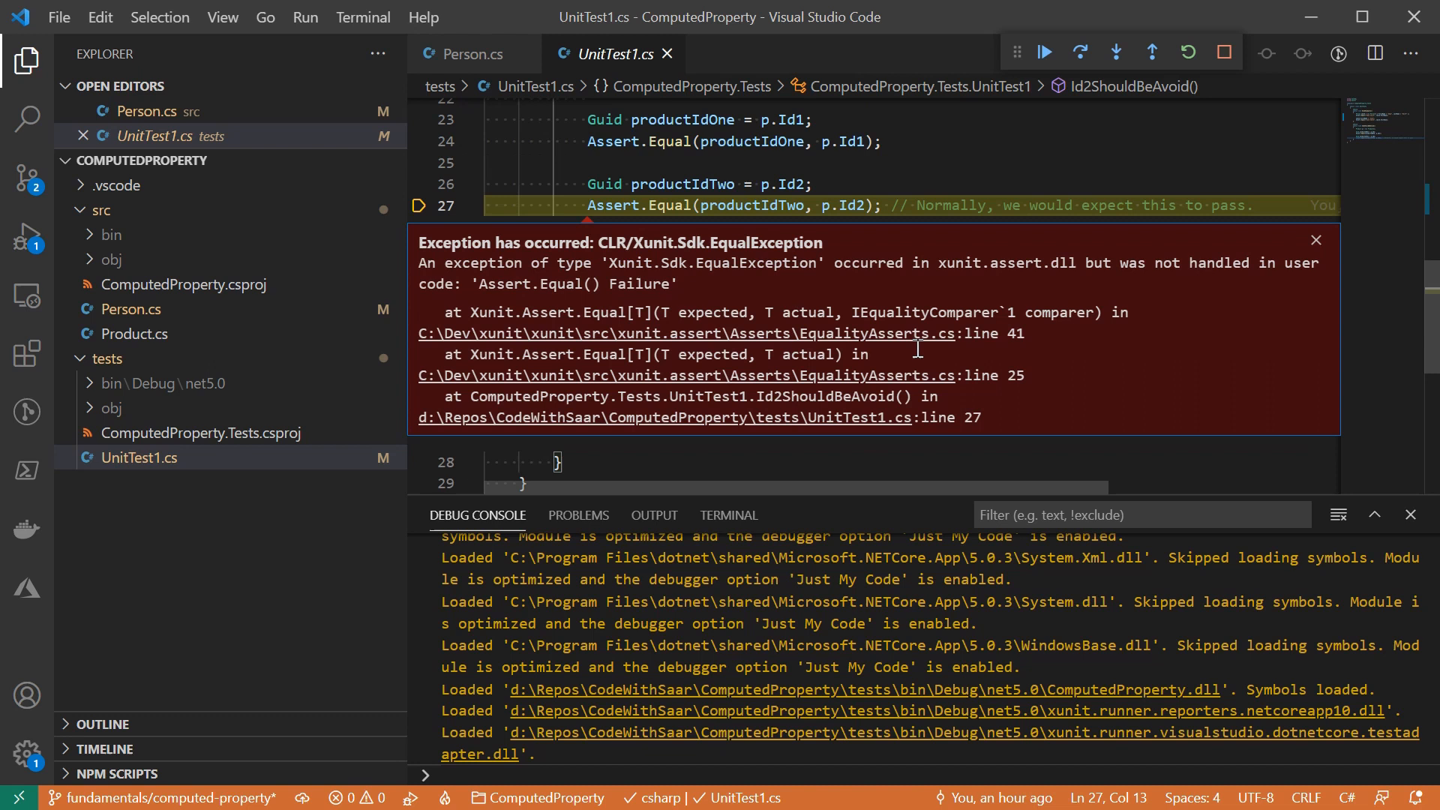
{"action": "mouse_move", "coordinate": [1001, 290]}
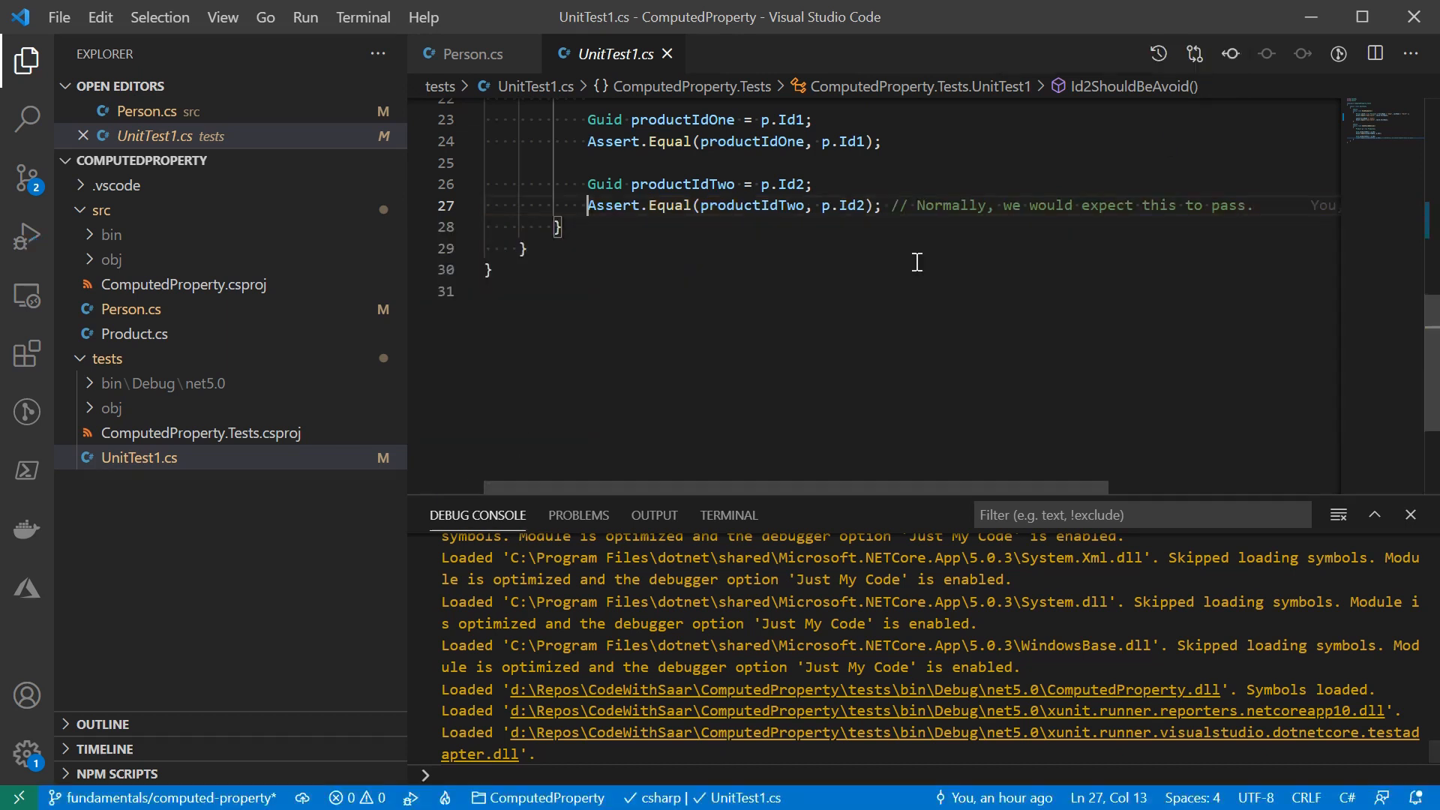
- Review Product's Id2 property in Product.cs, then start a fresh debug run of Id2ShouldBeAvoid
{"action": "left_click", "coordinate": [131, 309]}
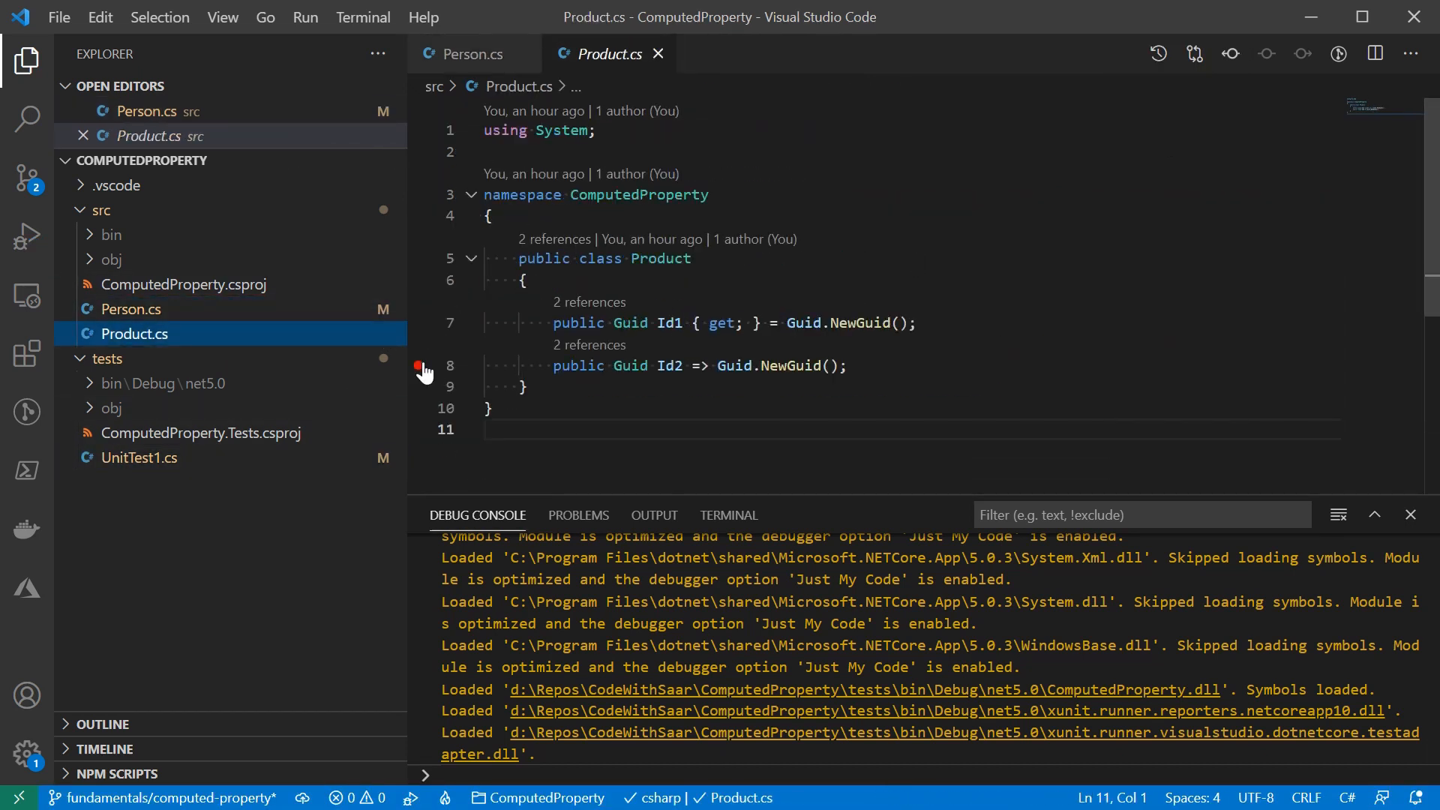
{"action": "left_click", "coordinate": [138, 458]}
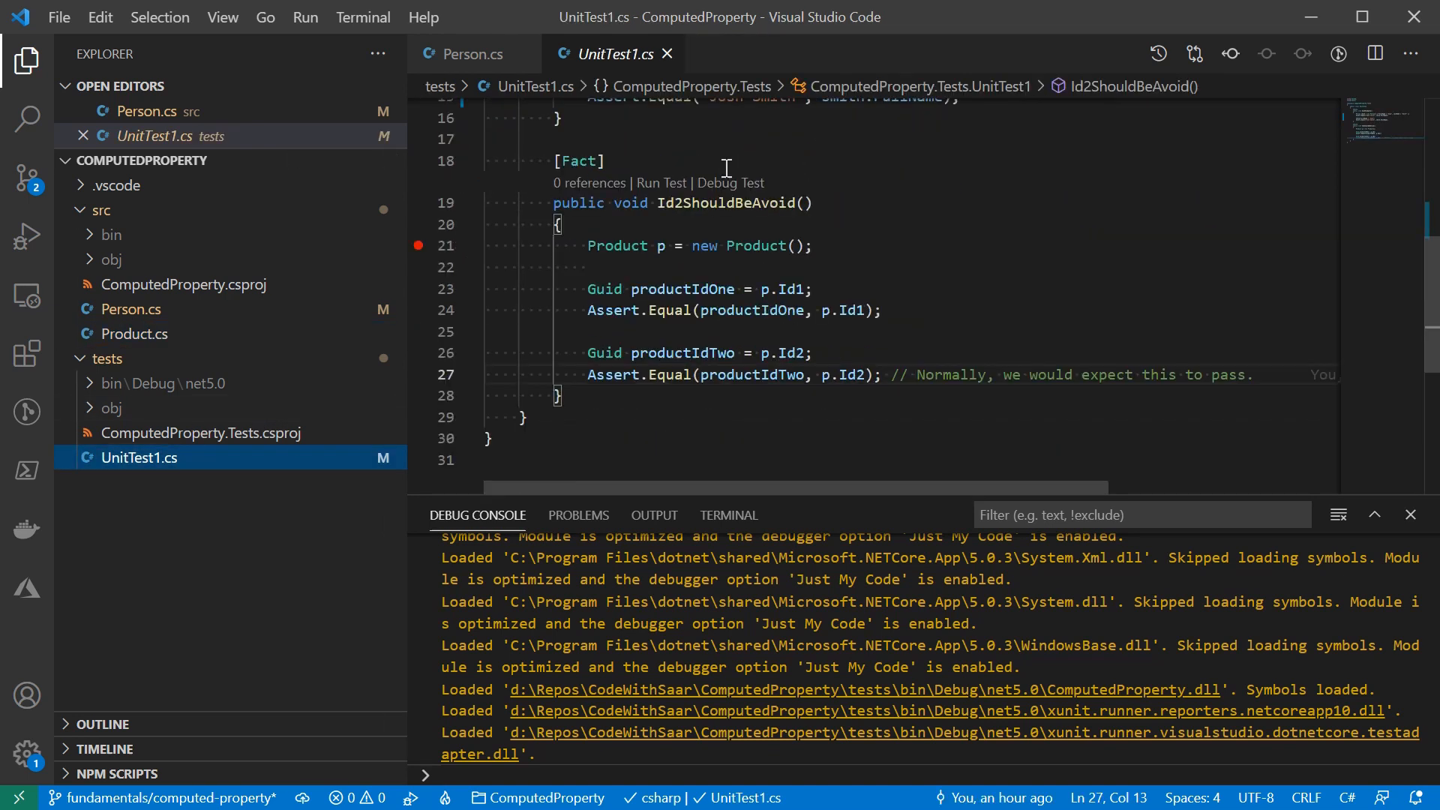
{"action": "left_click", "coordinate": [732, 183]}
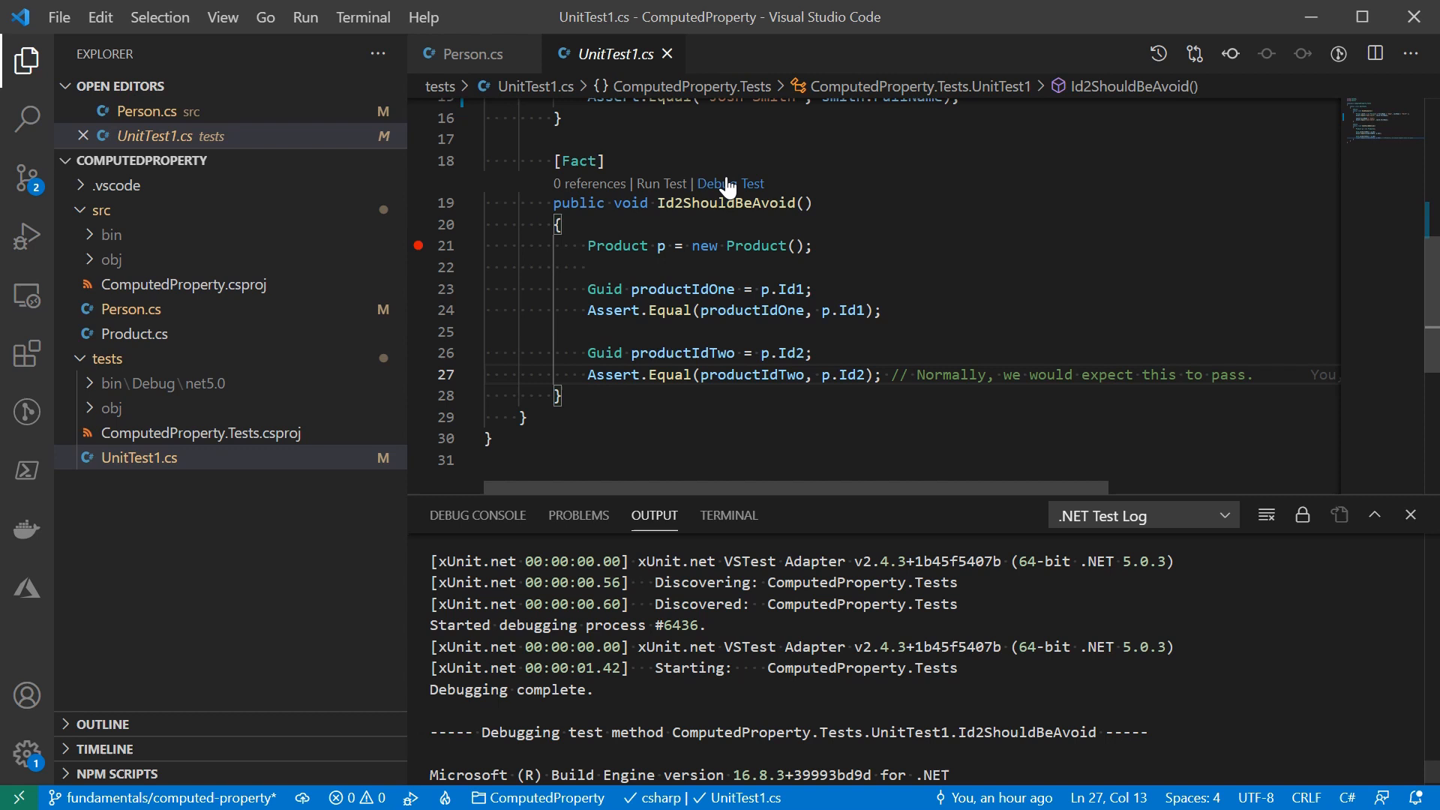
{"action": "left_click", "coordinate": [733, 183]}
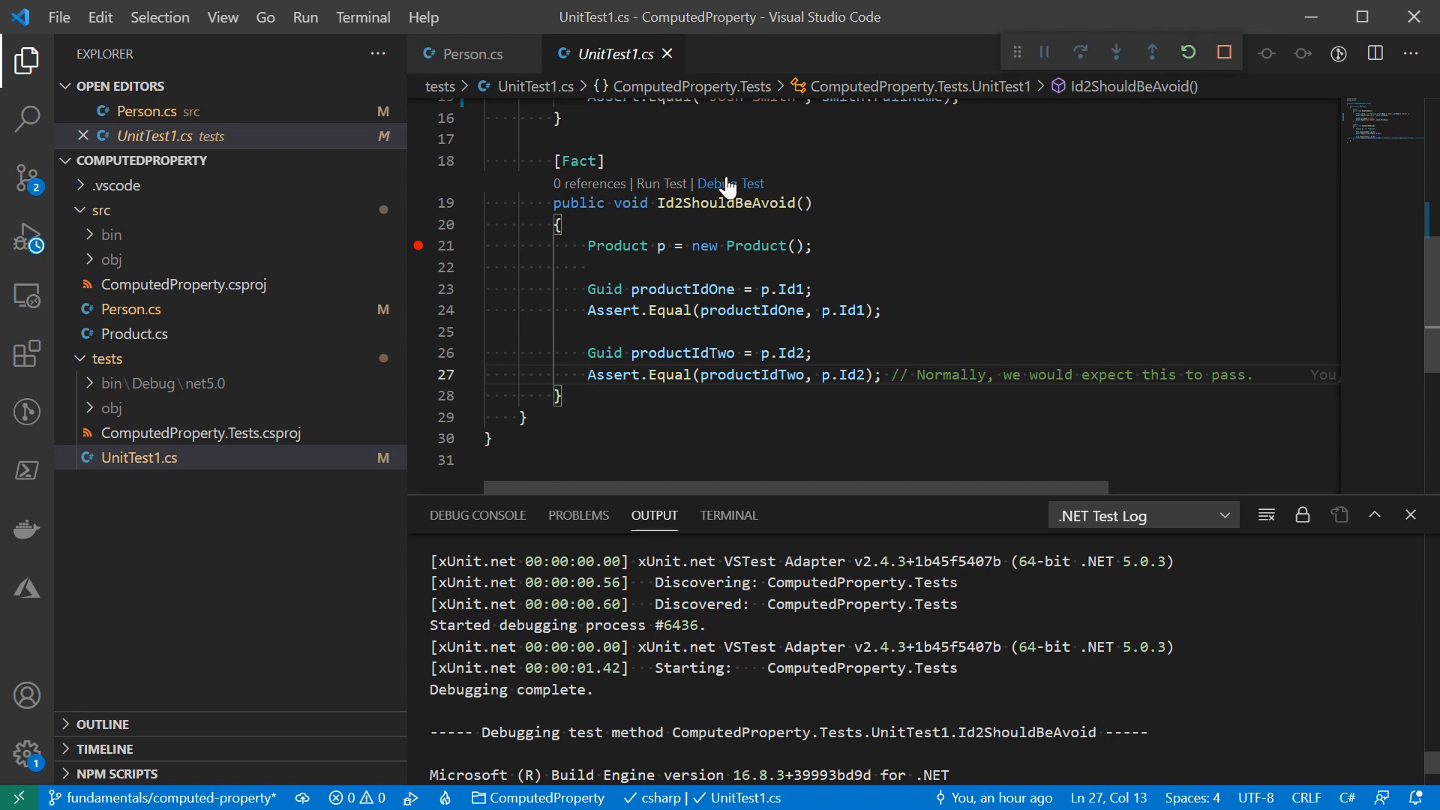
- Step into Product's Id2 getter calling Guid.NewGuid() and return to the assertion on line 27
{"action": "left_click", "coordinate": [477, 515]}
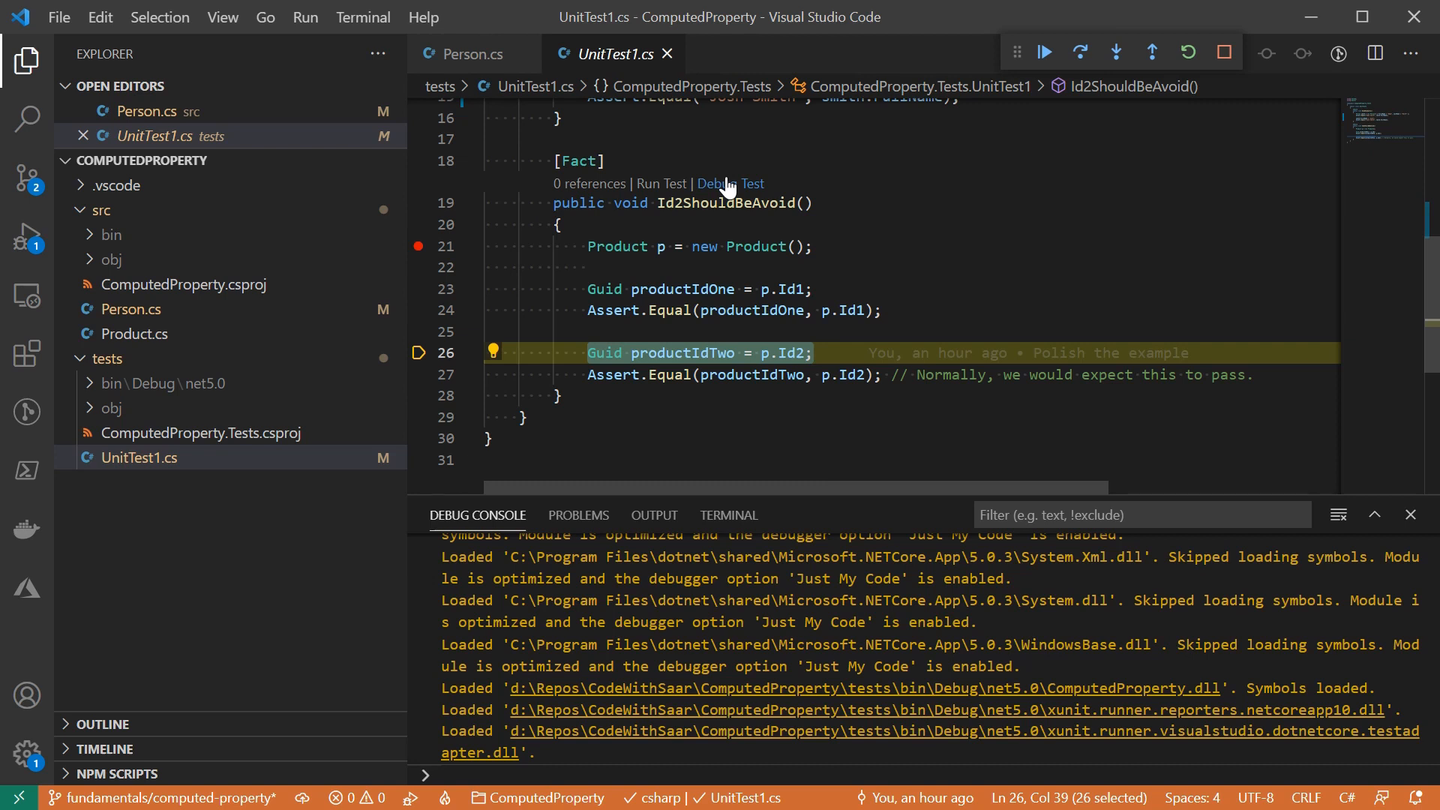
{"action": "left_click", "coordinate": [133, 333]}
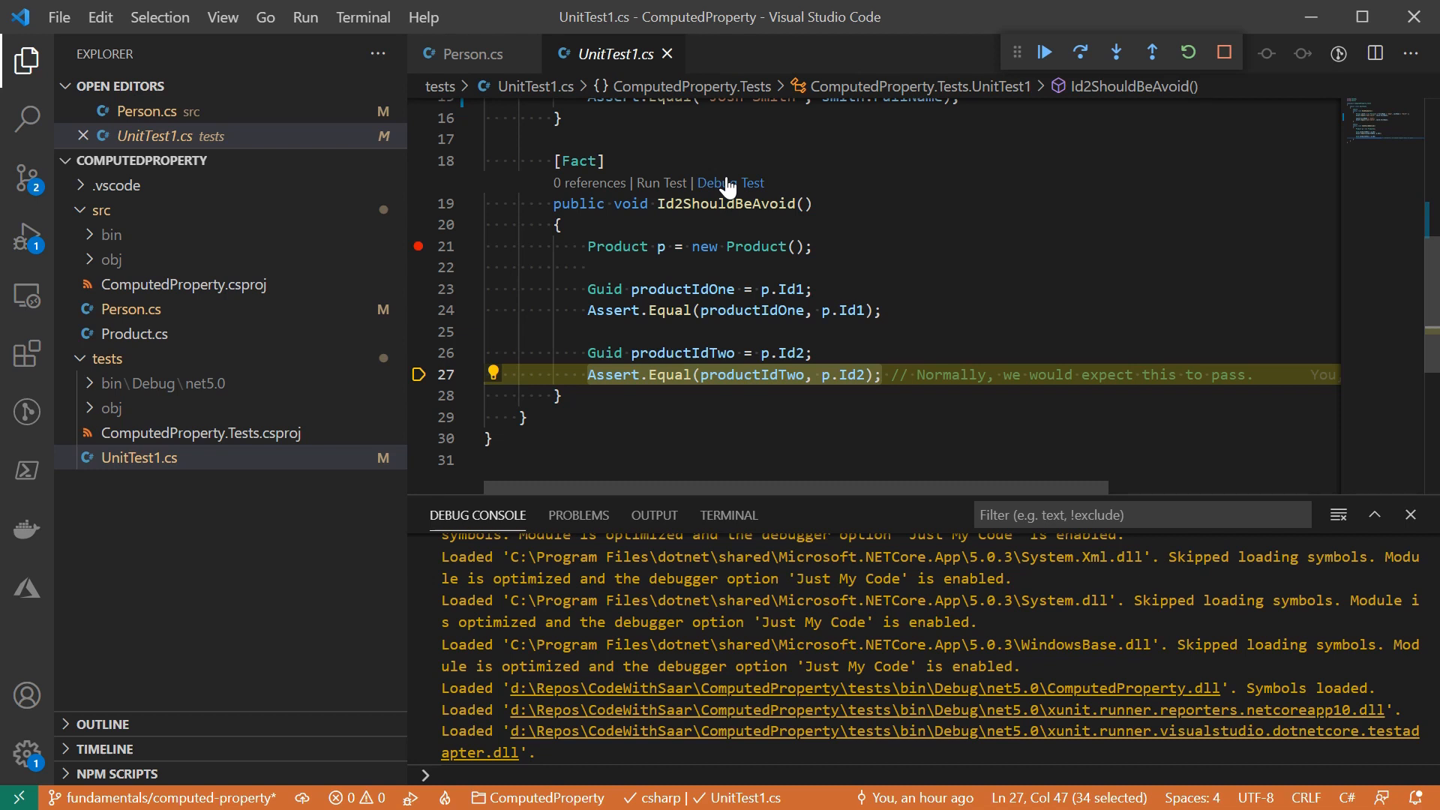
{"action": "left_click", "coordinate": [134, 333]}
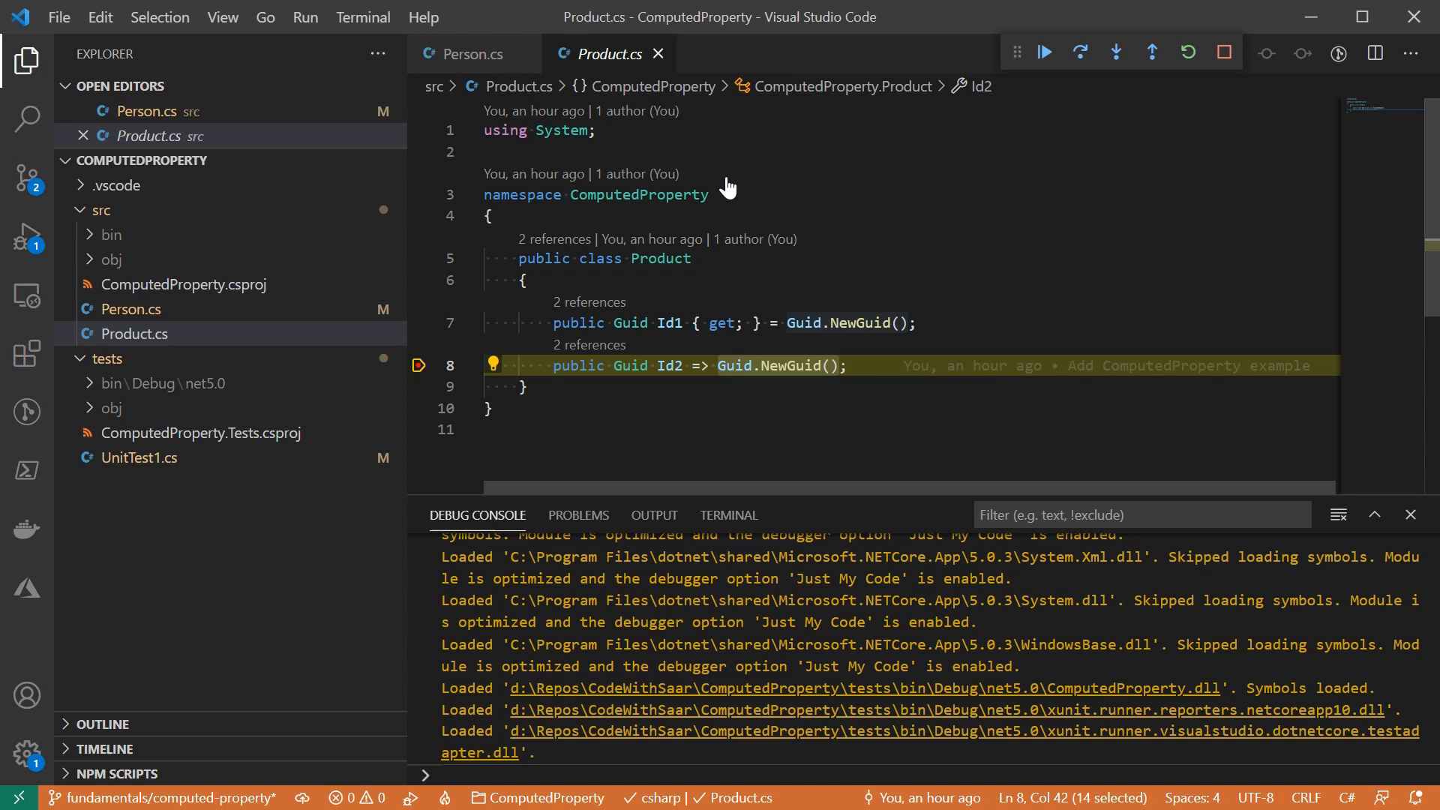
{"action": "left_click", "coordinate": [141, 458]}
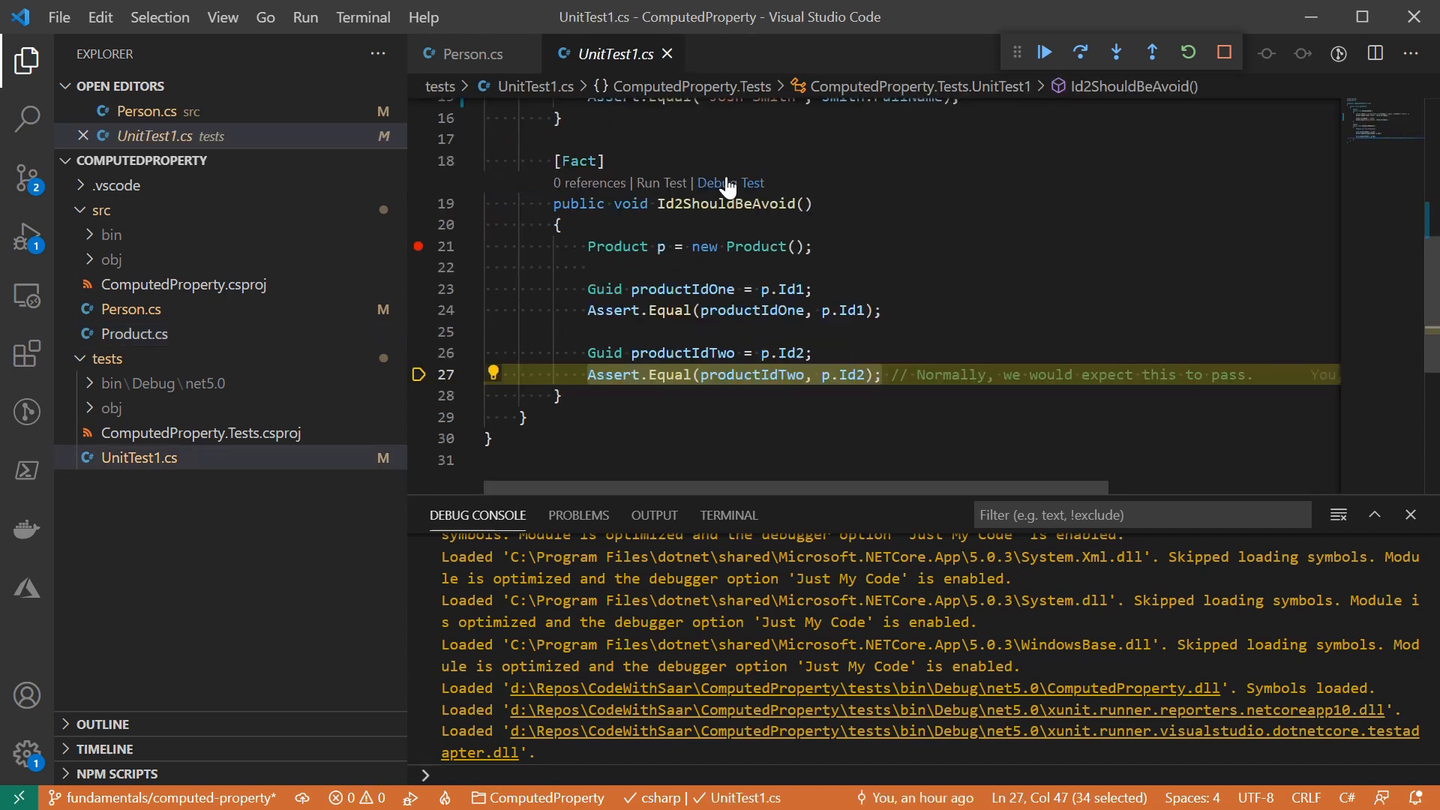